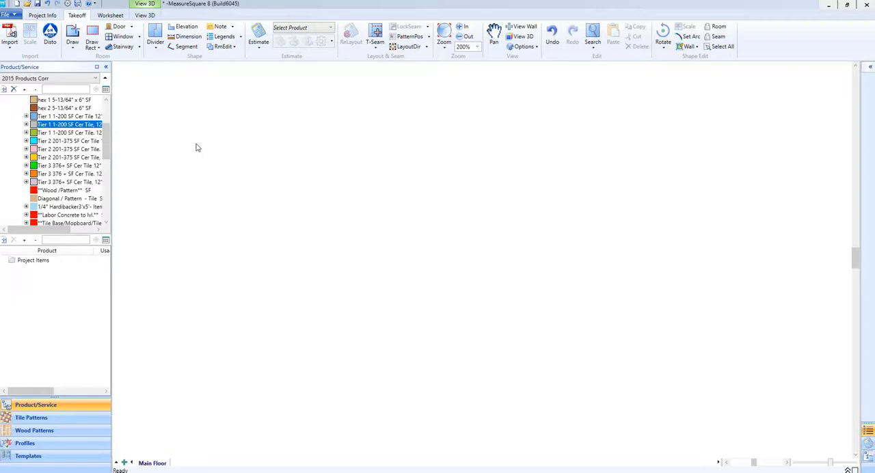
{"action": "mouse_move", "coordinate": [145, 53]}
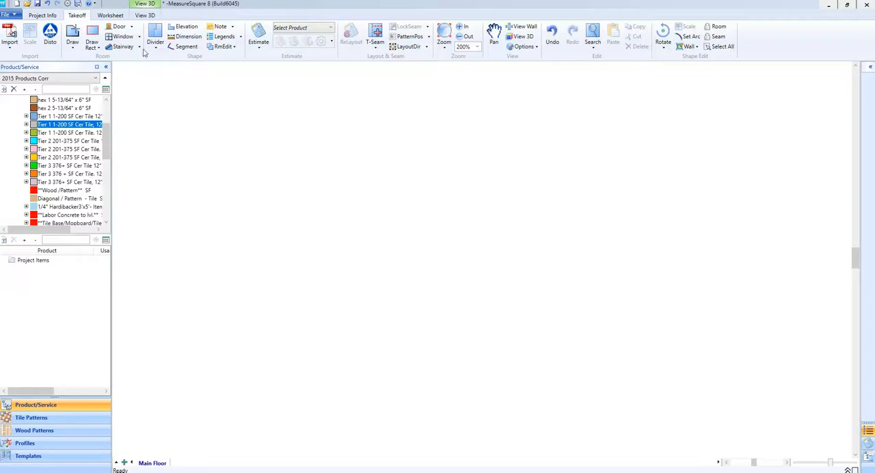
Draw a 10'7" by 5'10" rectangular room Rm1 with Draw Rect
{"action": "left_click", "coordinate": [91, 35]}
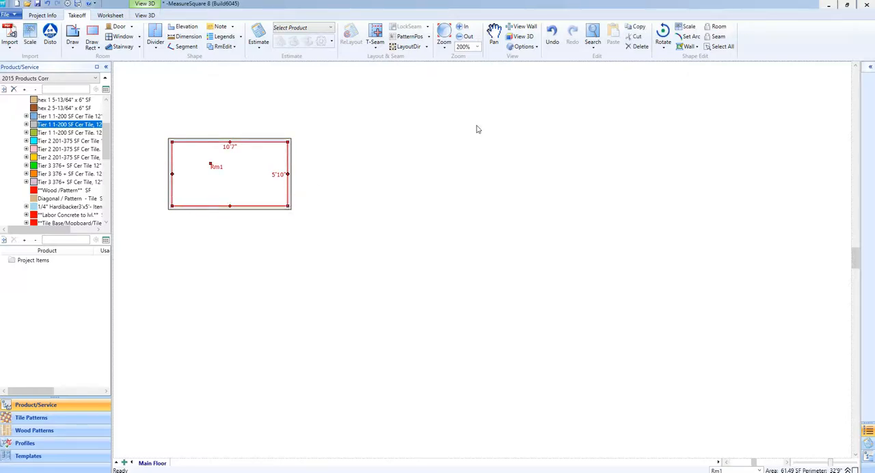
{"action": "mouse_move", "coordinate": [423, 149]}
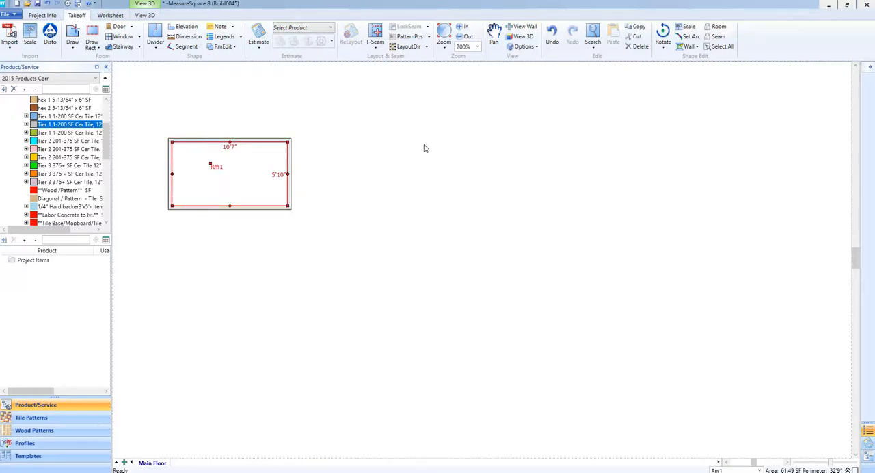
{"action": "mouse_move", "coordinate": [280, 192]}
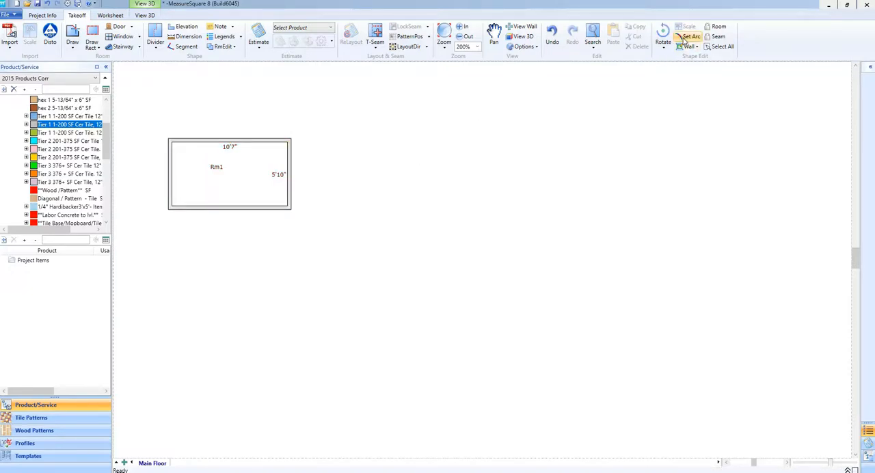
Bend Rm1's right wall into a half-circle with Set Arc, then drag a 7'5" by 2'0" rectangle below
{"action": "left_click", "coordinate": [689, 35]}
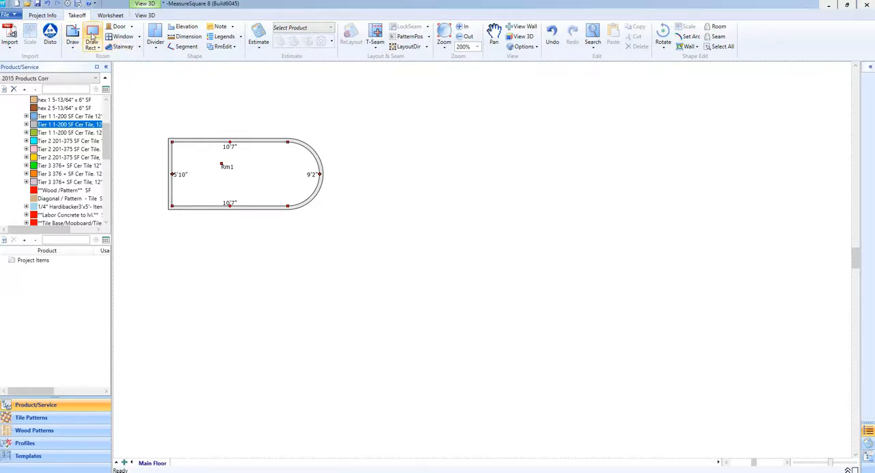
{"action": "left_click_drag", "start_coordinate": [167, 226], "coordinate": [246, 263]}
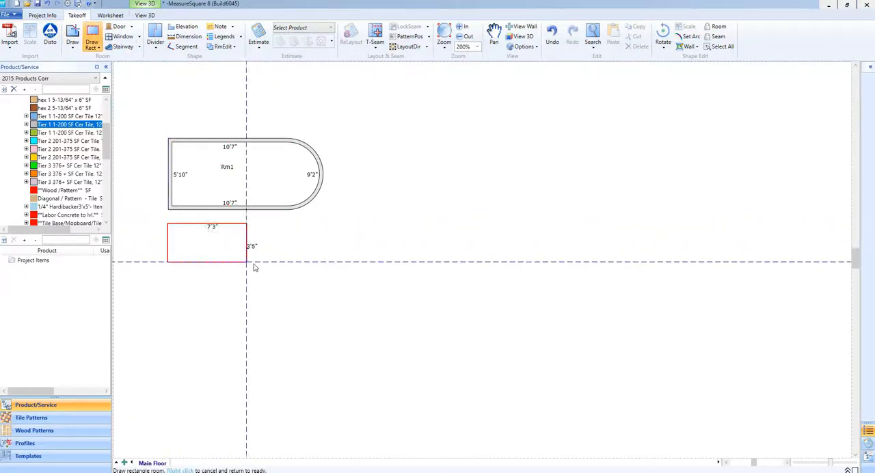